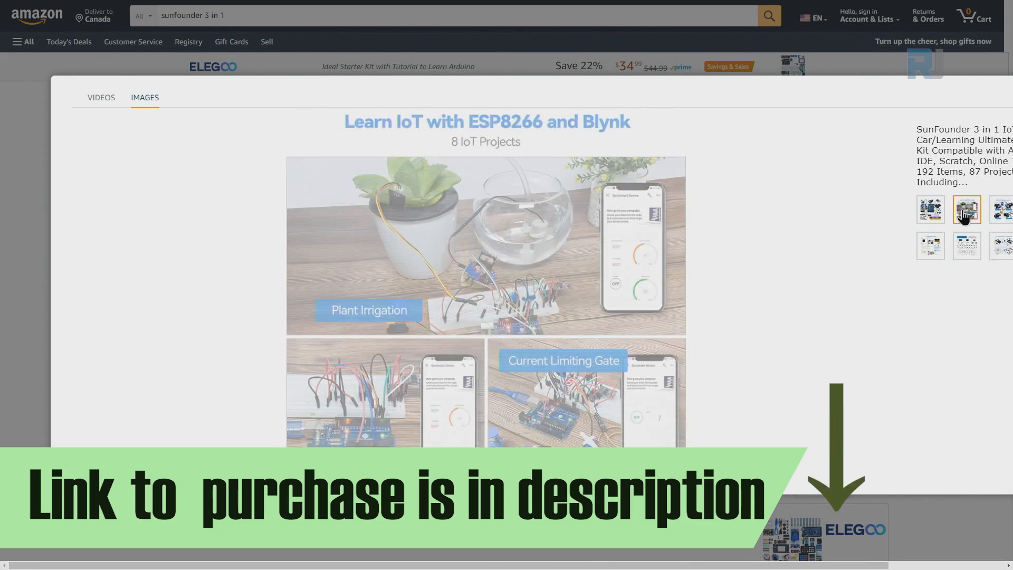
Browse the Amazon kit thumbnails to the 'Build a Multifunctional Smart Car' image.
left_click(1003, 210)
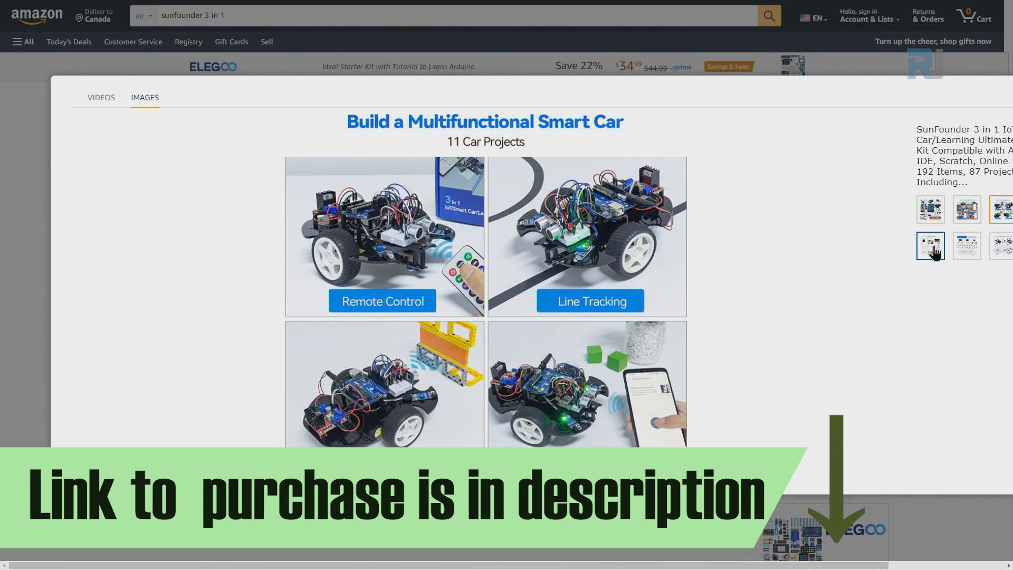
left_click(967, 246)
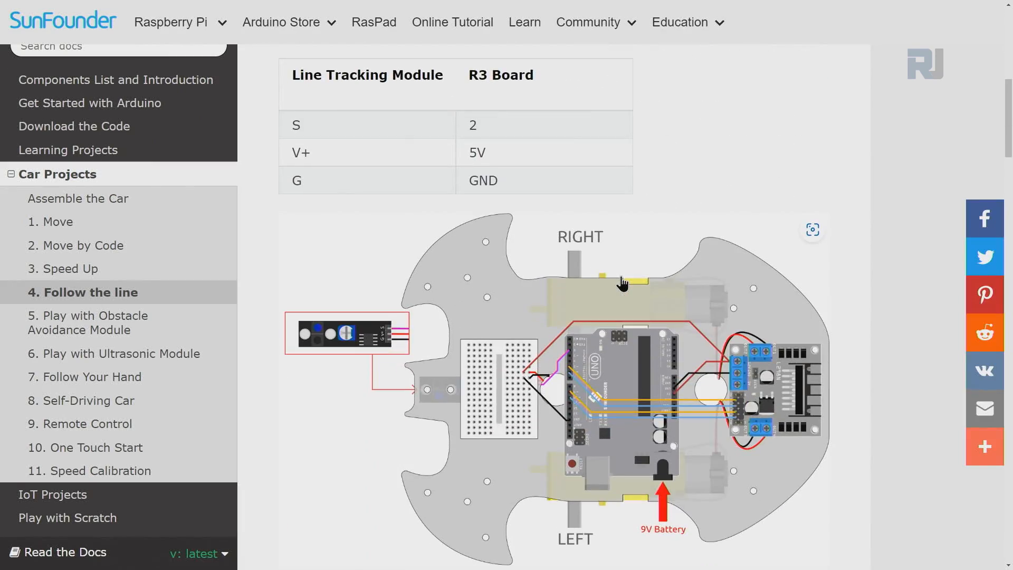
Bring up the '6. Play with Ultrasonic Module' car project page in the docs.
scroll("down", 3)
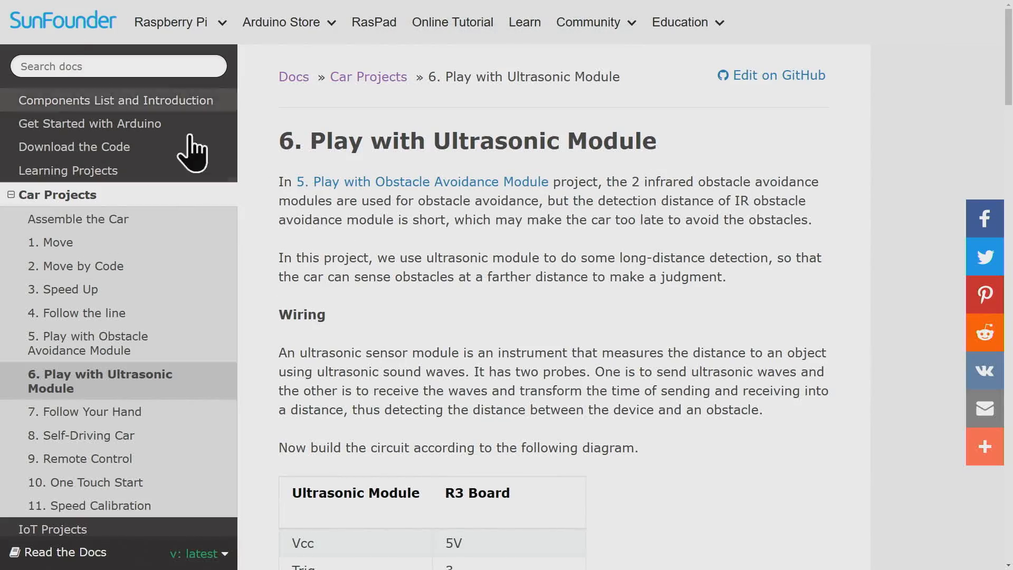
mouse_move(79, 216)
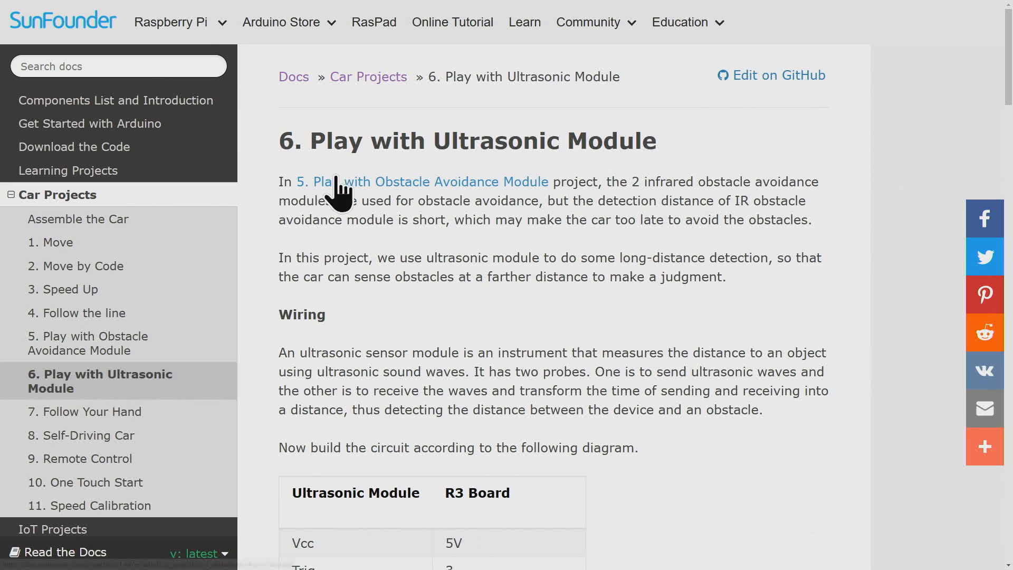
Scroll to the ultrasonic wiring table (Vcc 5V, Trig 3, Echo 4, Gnd GND) and diagram.
scroll("down", 3)
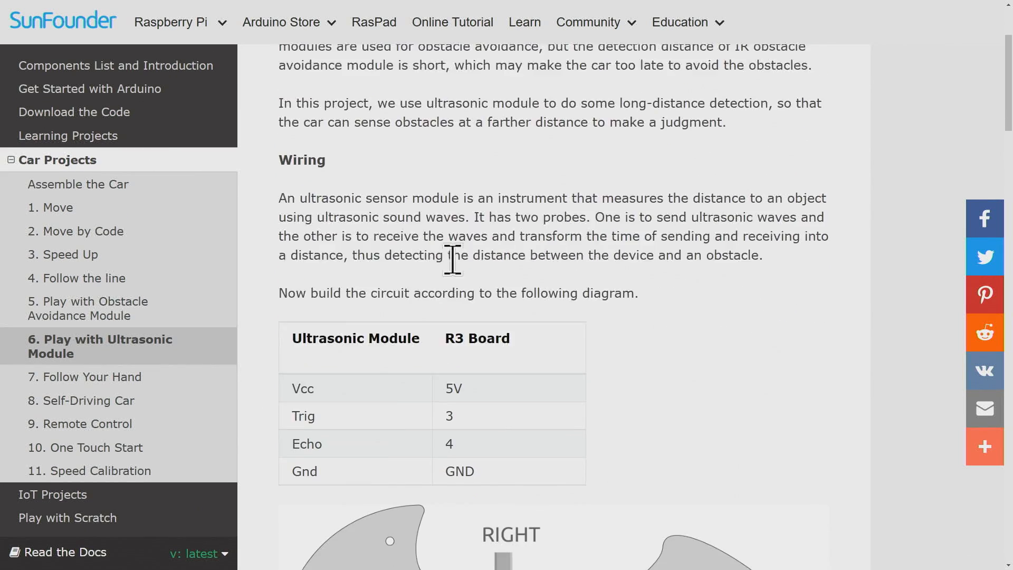
scroll("down", 3)
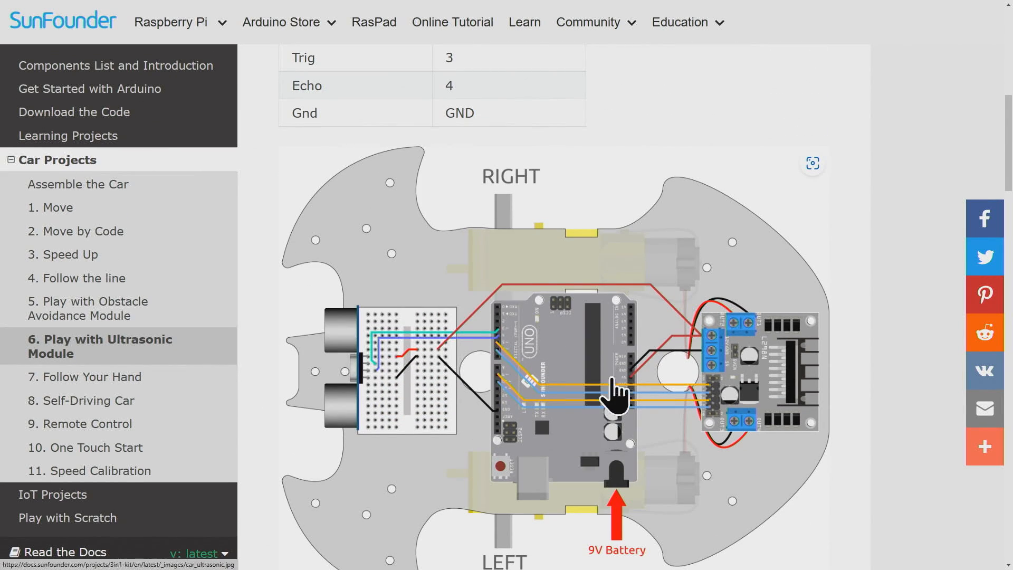
scroll("down", 3)
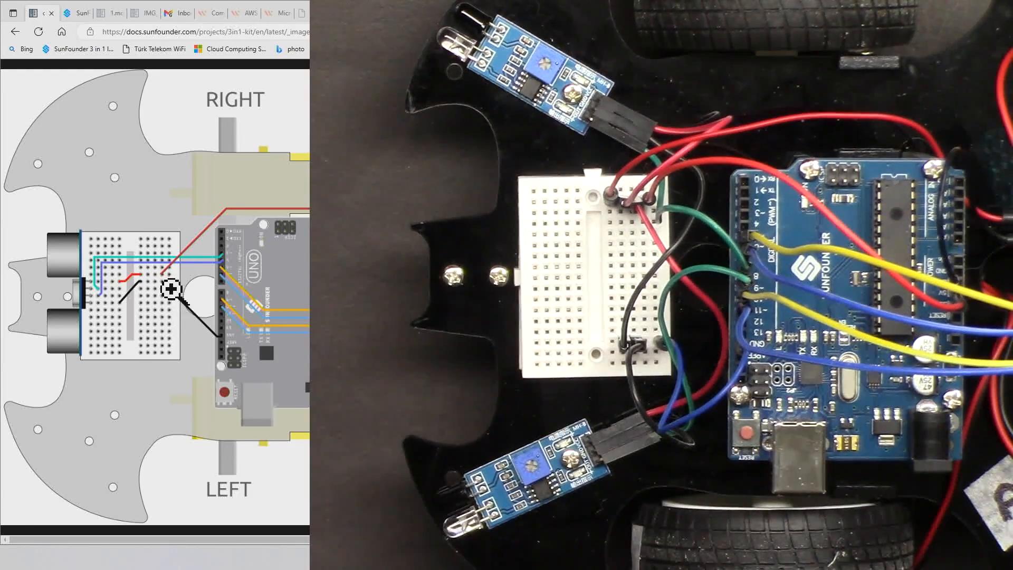
mouse_move(86, 307)
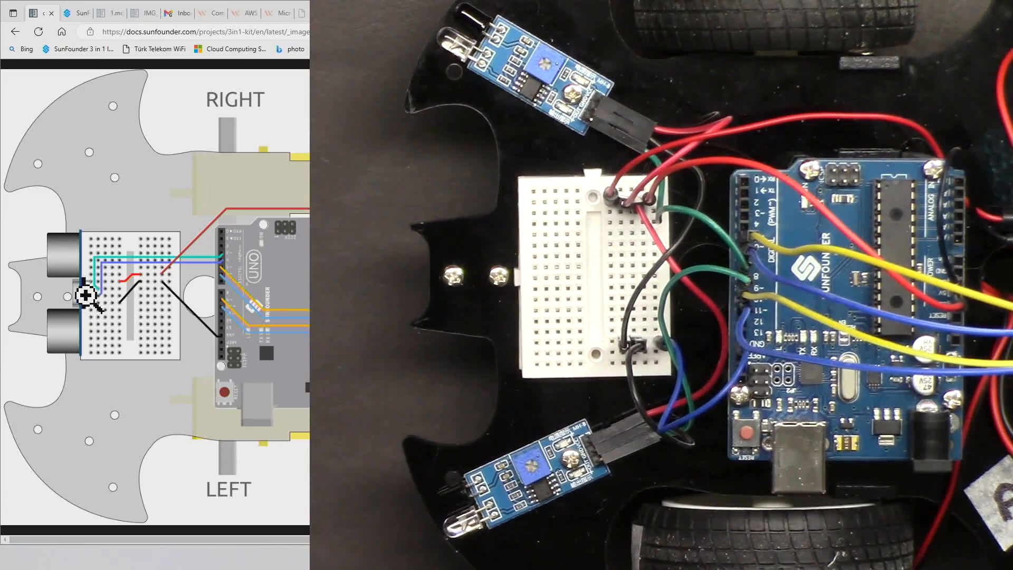
mouse_move(104, 330)
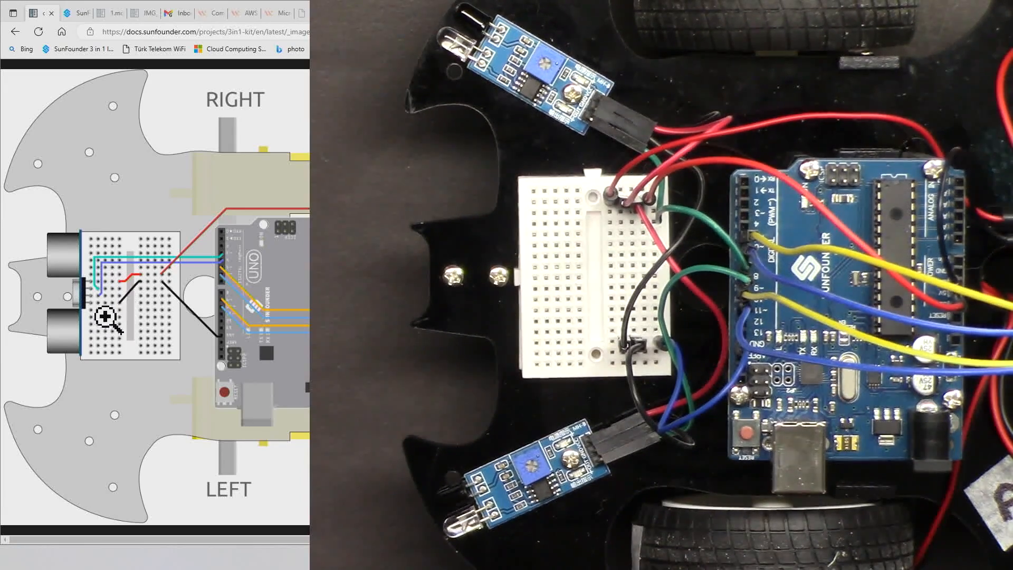